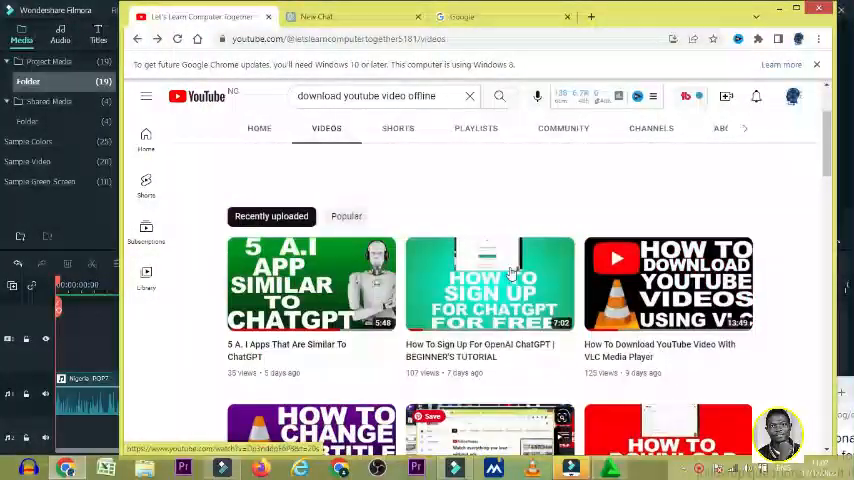
- Search Google for snapsave.io and choose the SnapSave YouTube downloader result
scroll("down", 3)
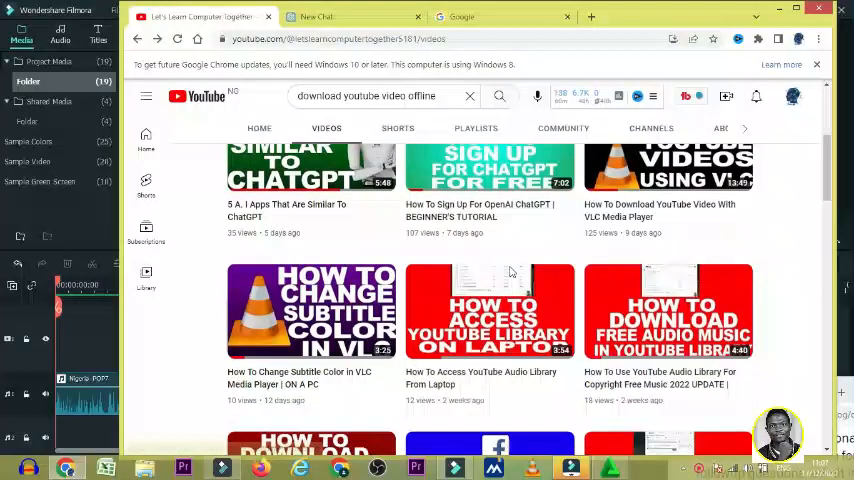
scroll("down", 3)
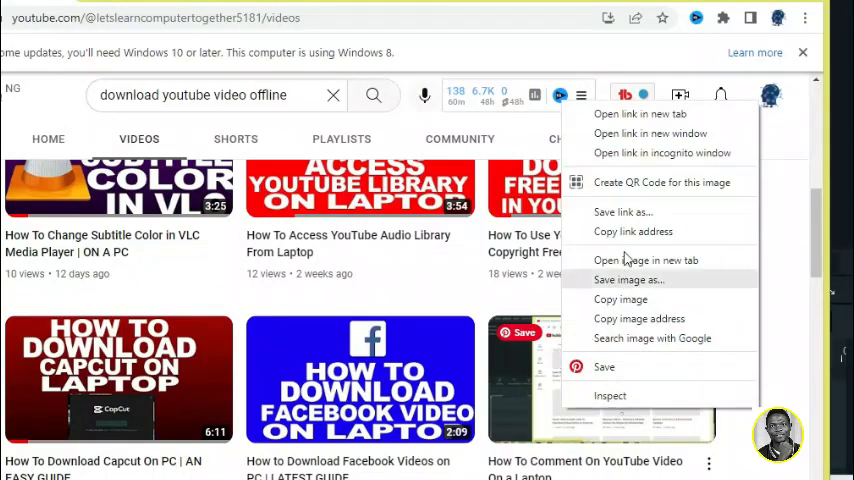
mouse_move(632, 232)
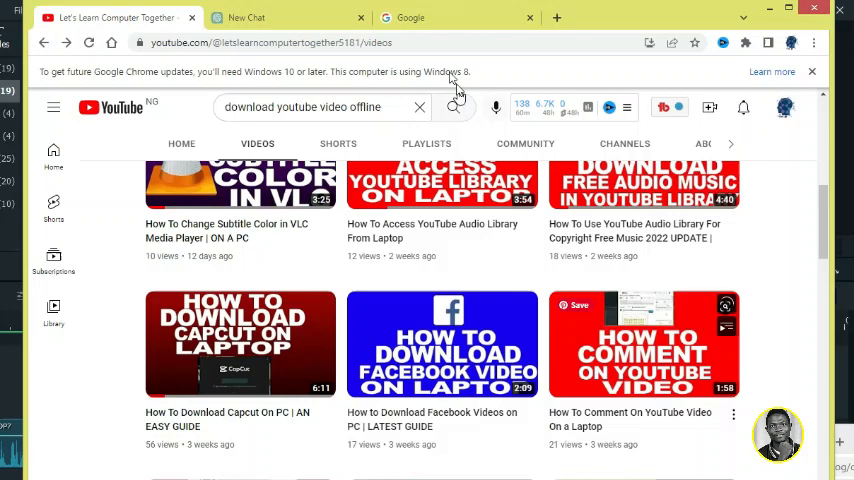
left_click(410, 18)
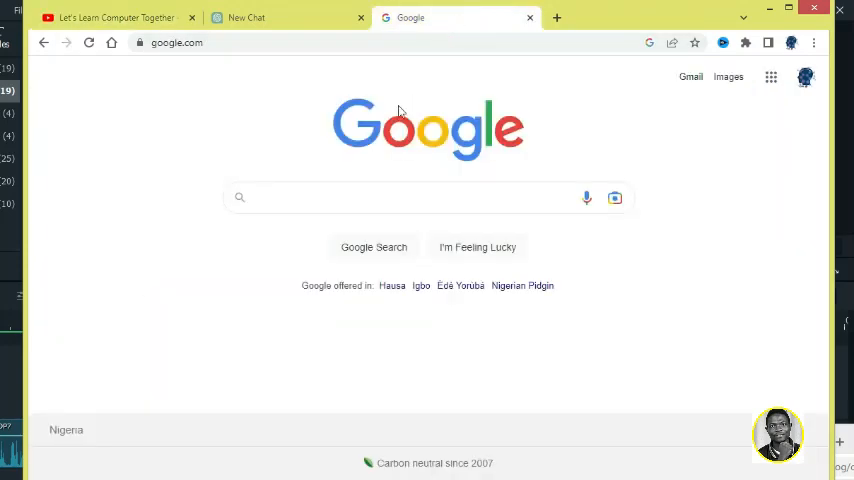
type("snapsave.io")
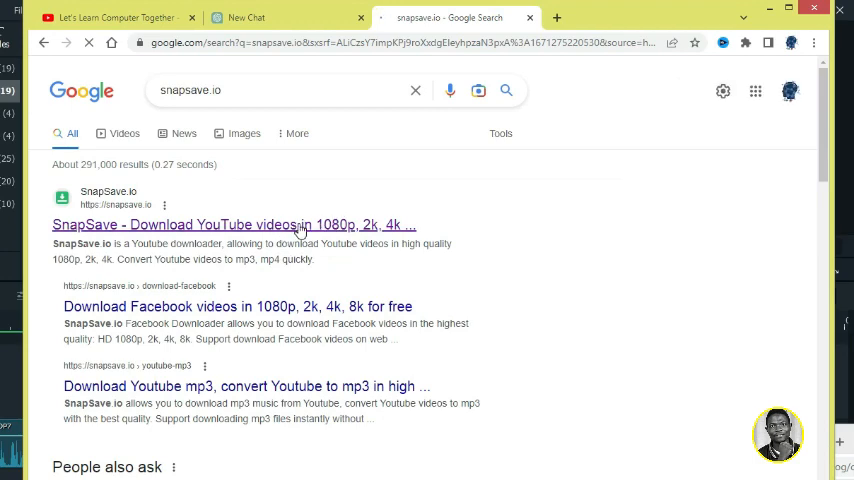
left_click(234, 224)
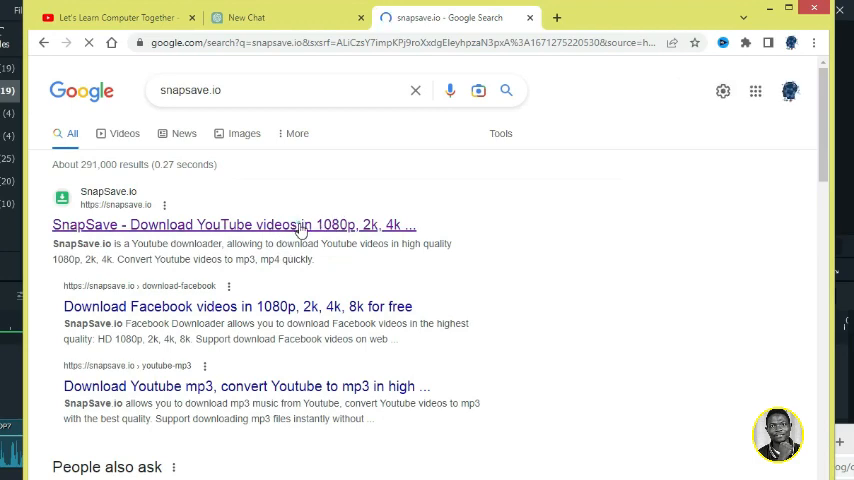
- Ready the SnapSave link box, then copy the How To Comment video's link from the YouTube channel page
left_click(234, 224)
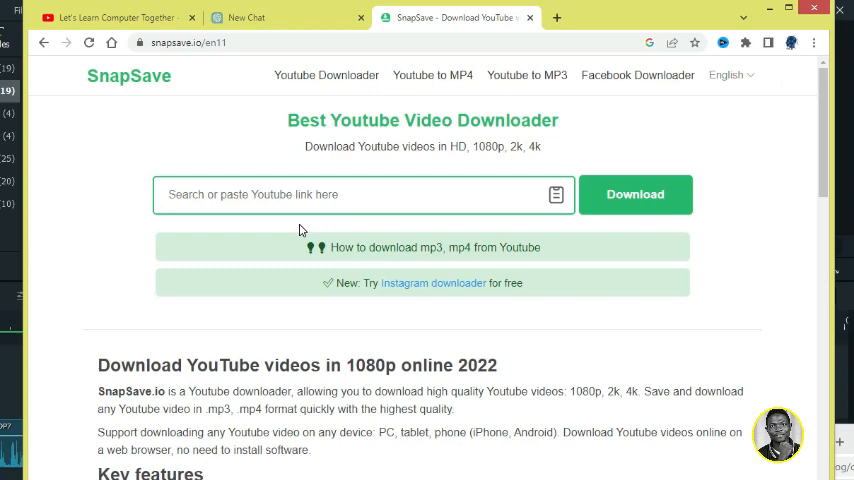
mouse_move(380, 224)
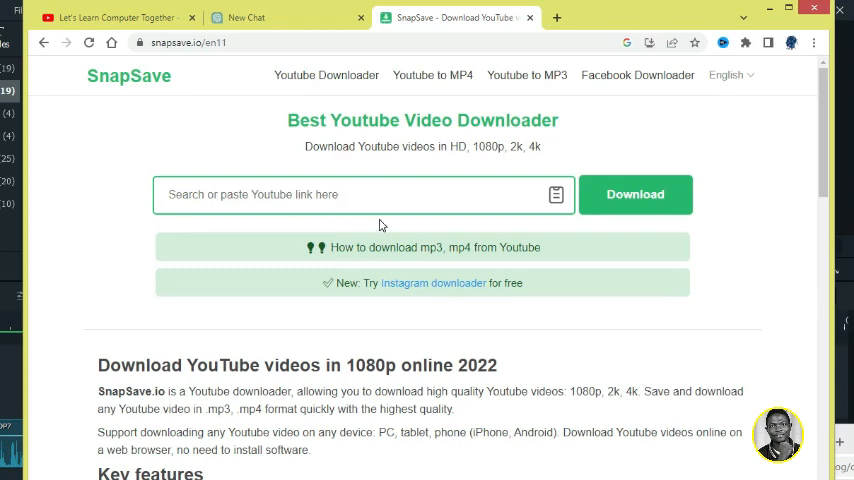
left_click(350, 194)
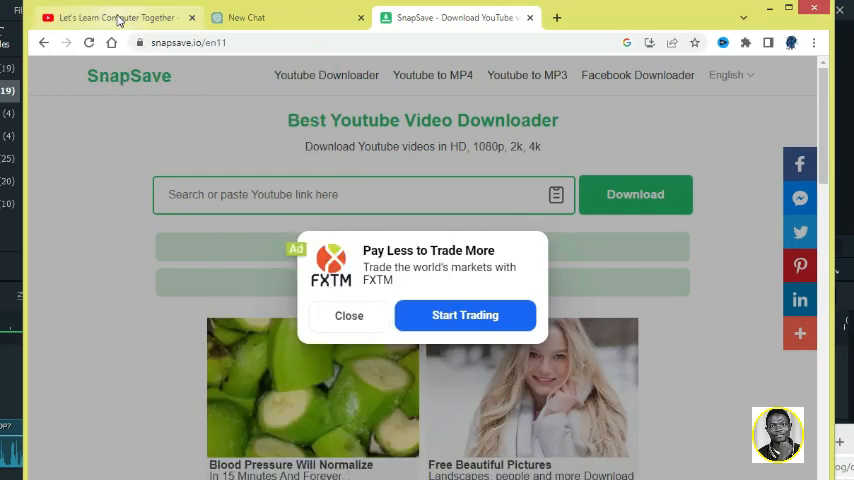
left_click(116, 18)
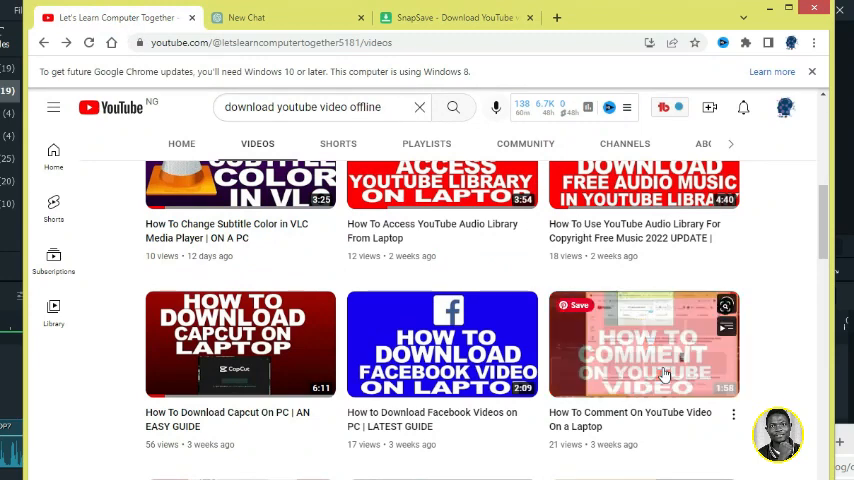
right_click(644, 344)
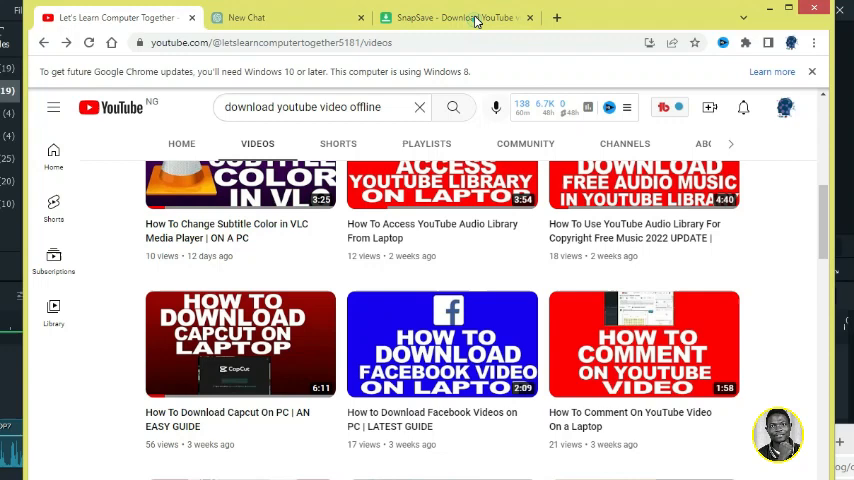
- Paste the copied YouTube link into SnapSave and fetch its download options, including 480p at 2.23 MB
left_click(456, 18)
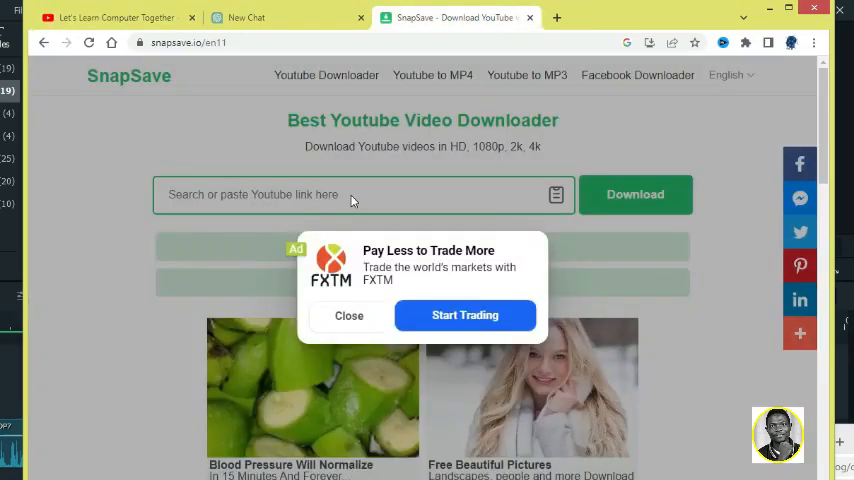
right_click(410, 250)
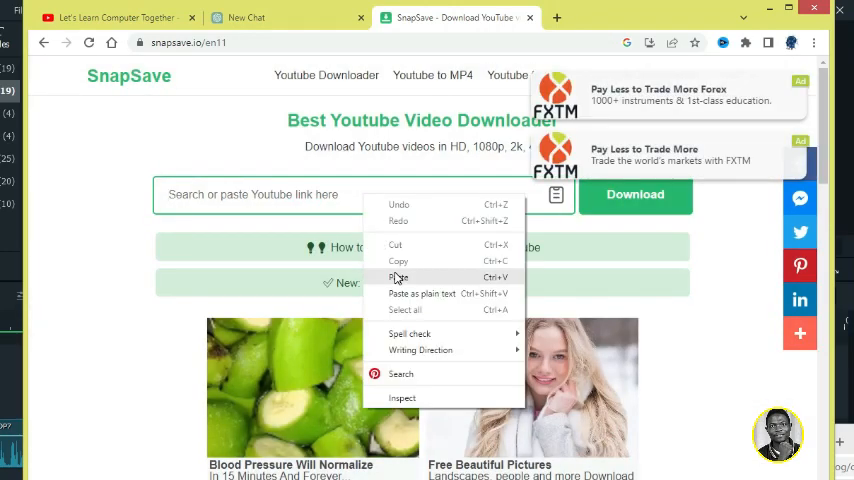
left_click(400, 276)
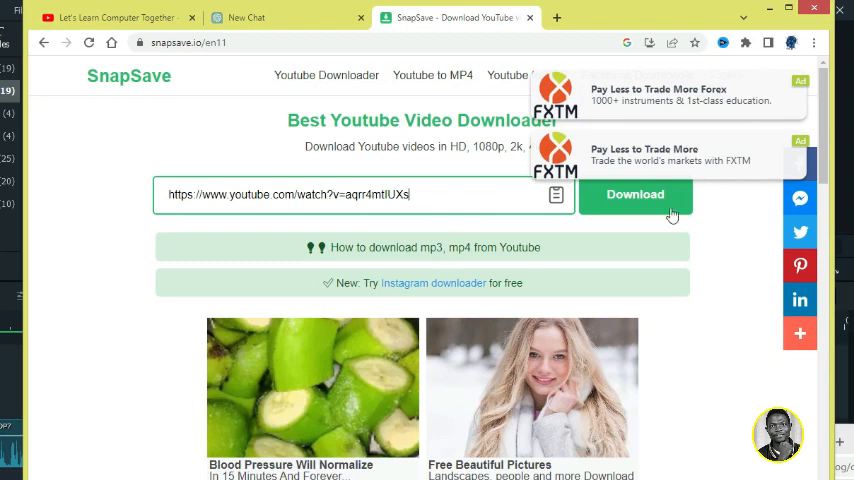
left_click(636, 194)
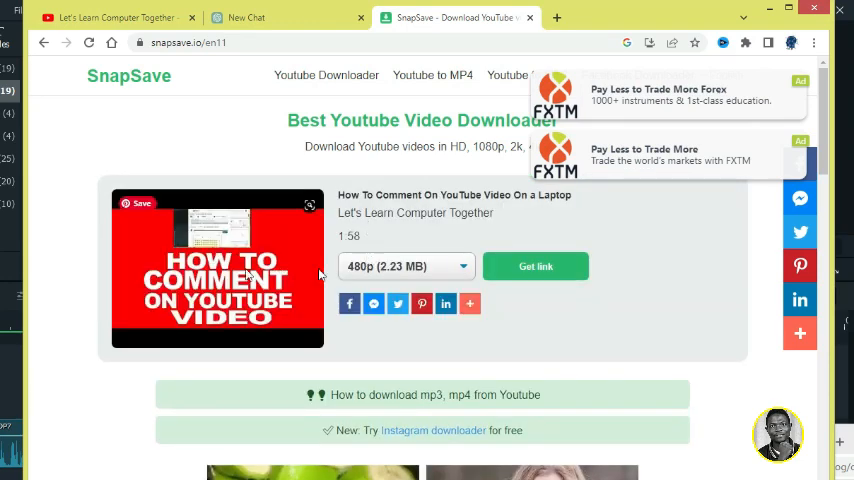
mouse_move(292, 284)
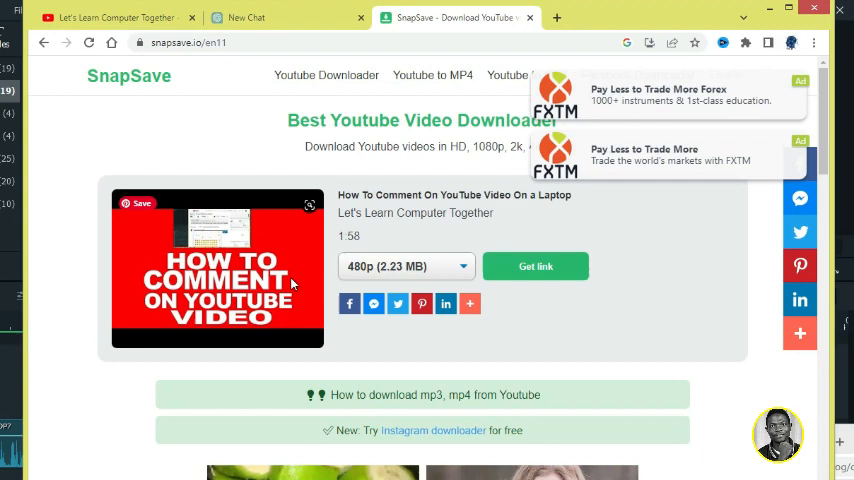
mouse_move(364, 232)
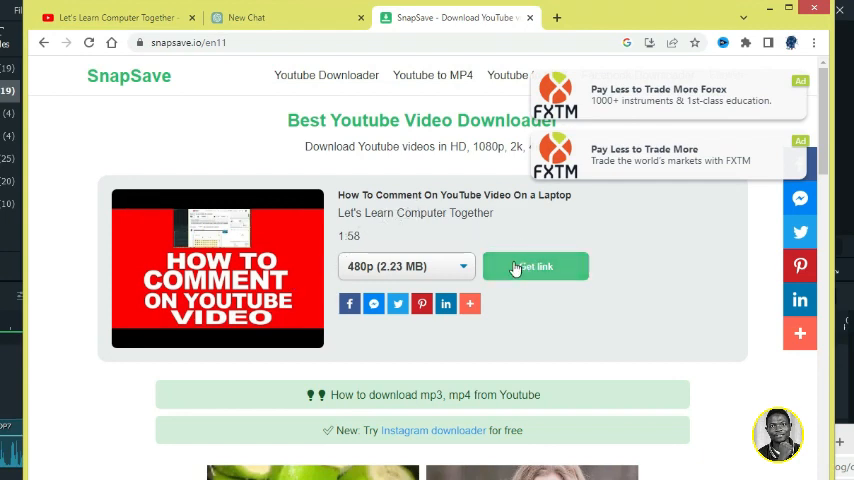
- Generate the 480p link and start the MP4 download, retrying past ad tabs until Save As appears
left_click(536, 266)
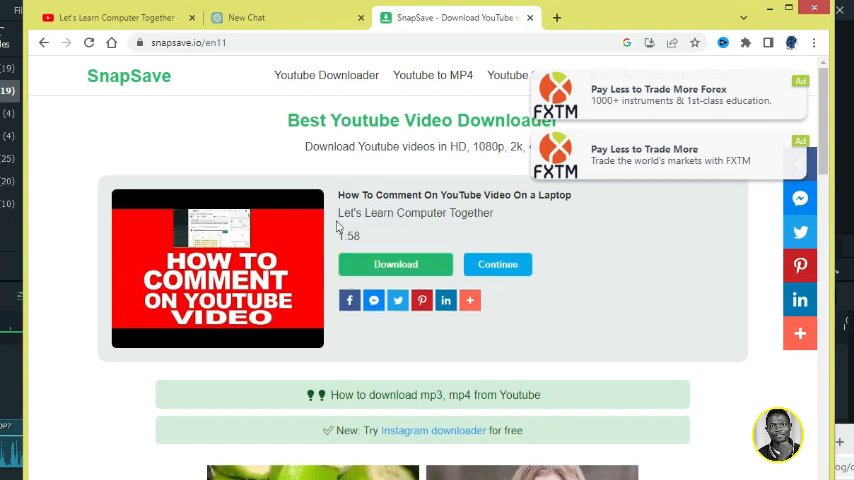
left_click(396, 264)
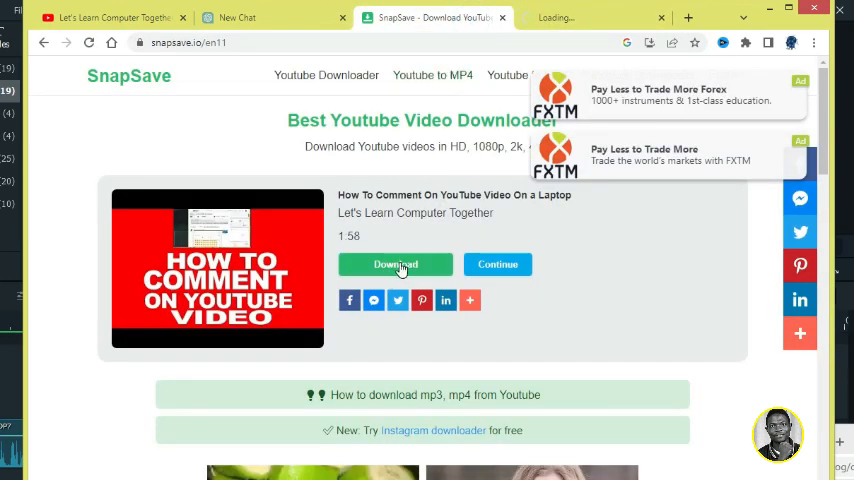
left_click(396, 264)
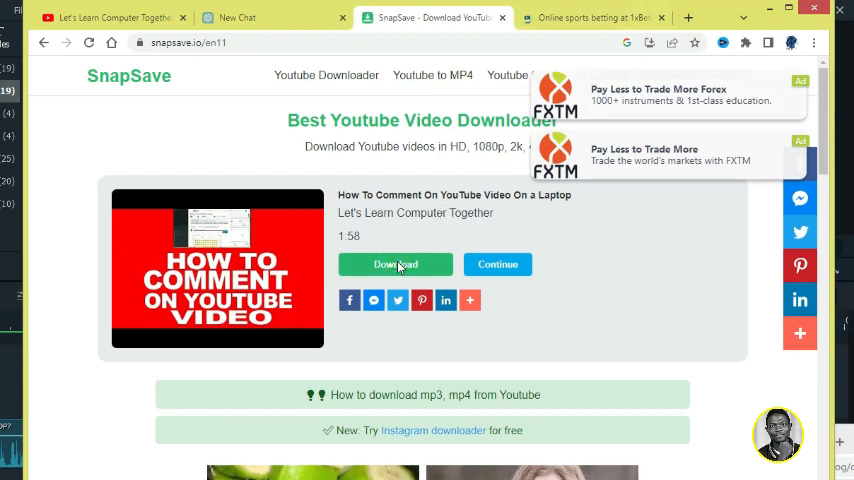
left_click(396, 264)
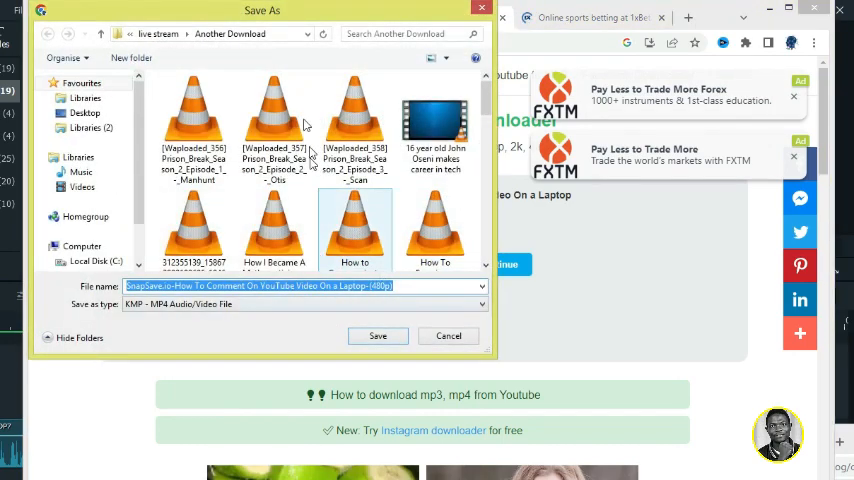
- Save the How To Comment MP4 so it shows downloading in Chrome's download bar
left_click_drag(262, 10, 322, 28)
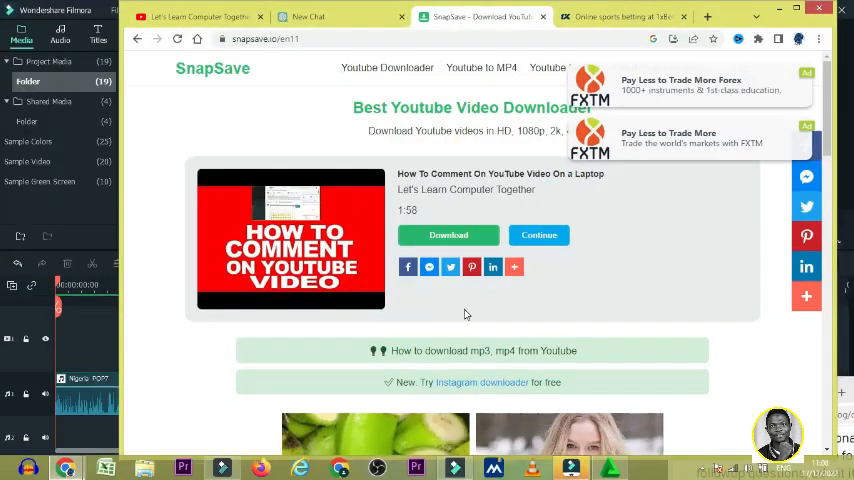
left_click(448, 234)
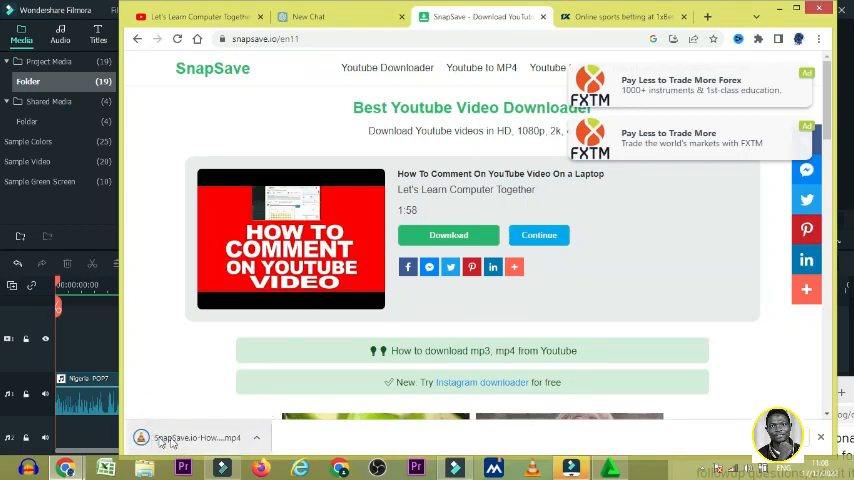